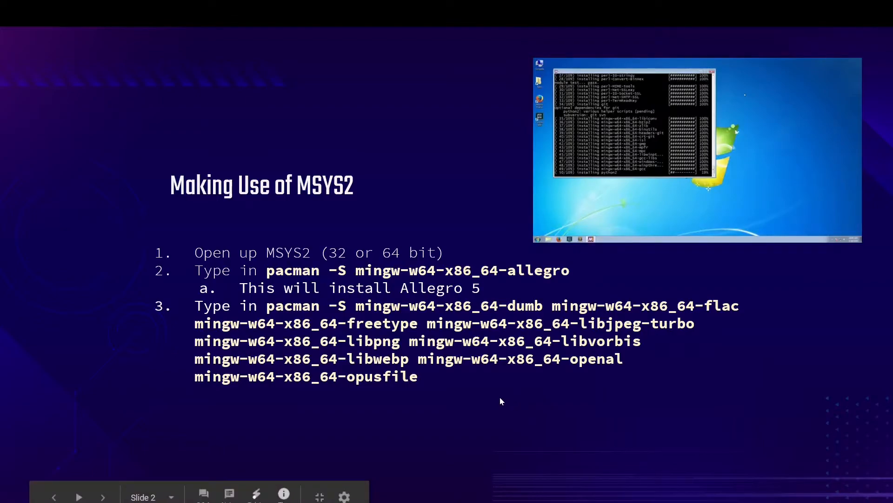
mouse_move(644, 342)
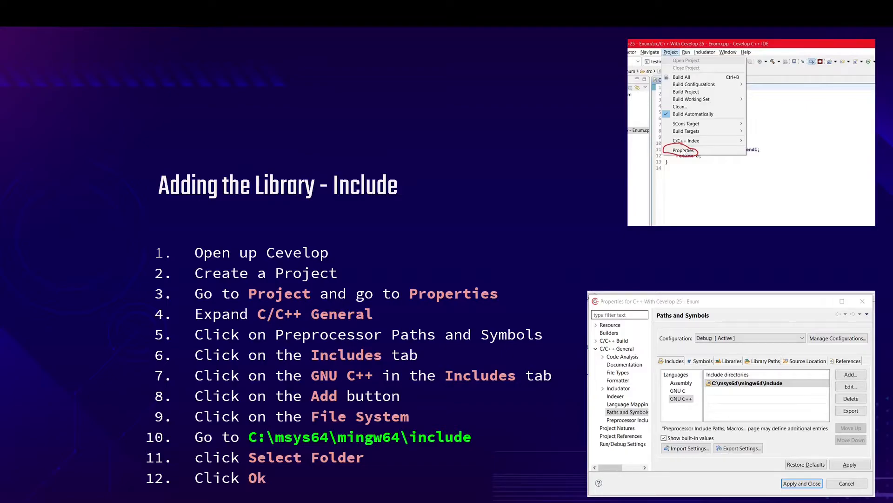
mouse_move(679, 210)
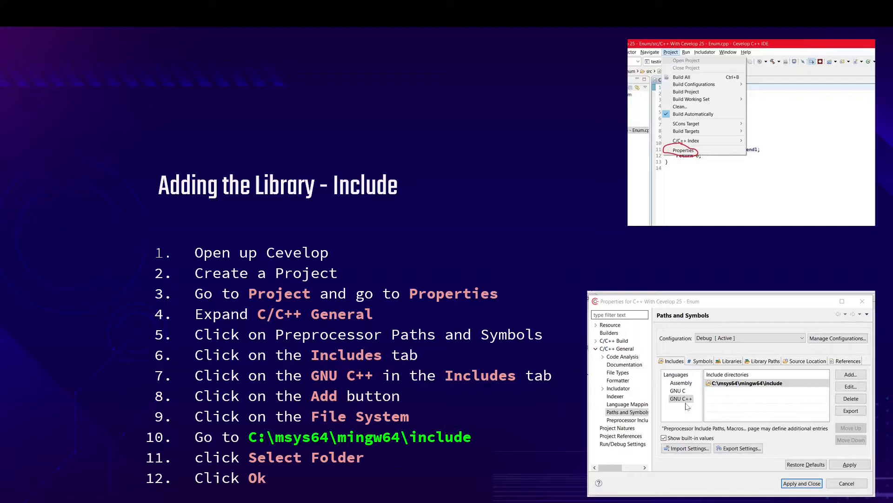
mouse_move(699, 419)
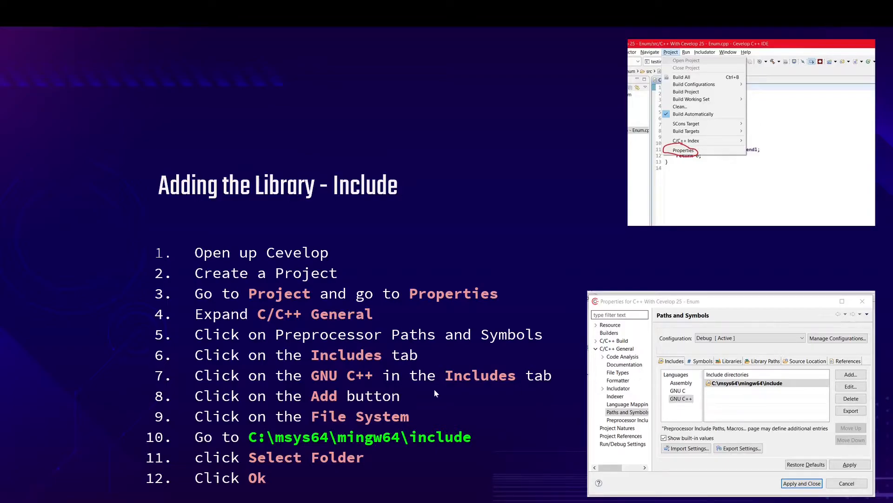
mouse_move(424, 396)
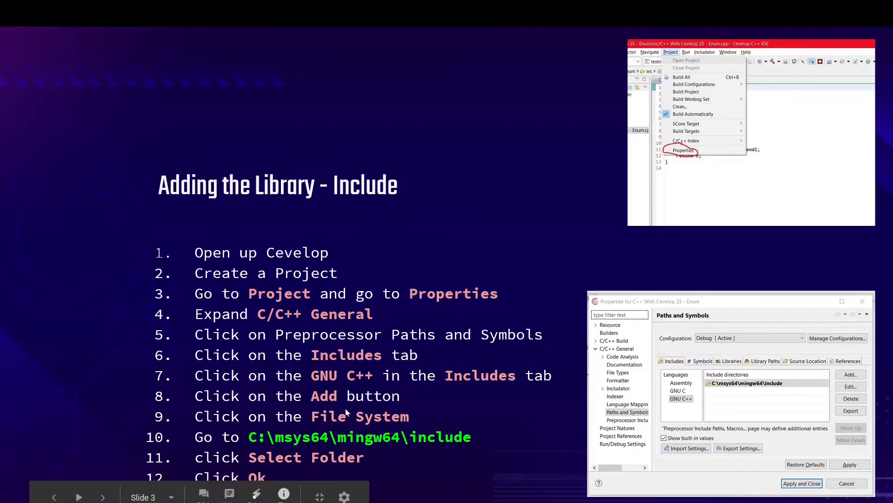
mouse_move(859, 389)
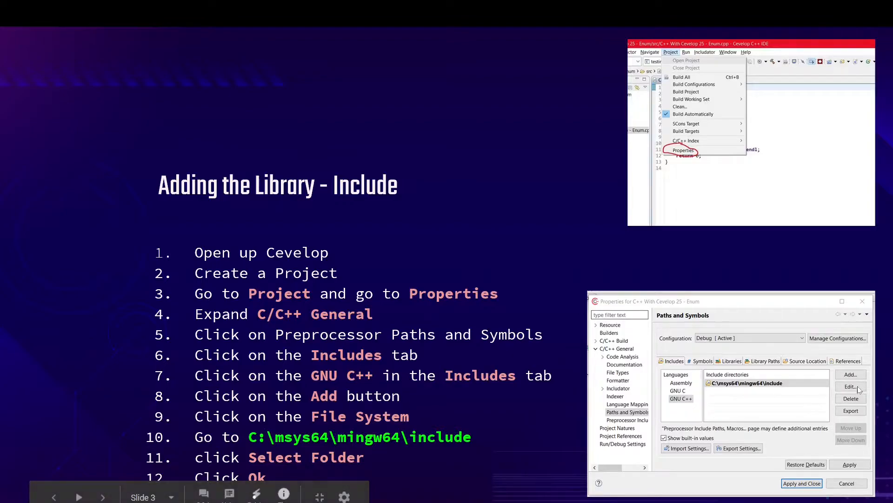
mouse_move(285, 434)
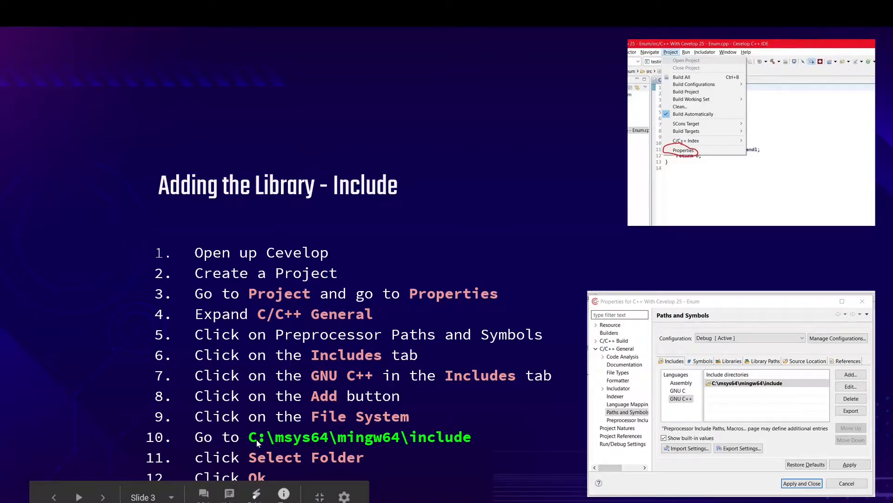
mouse_move(282, 448)
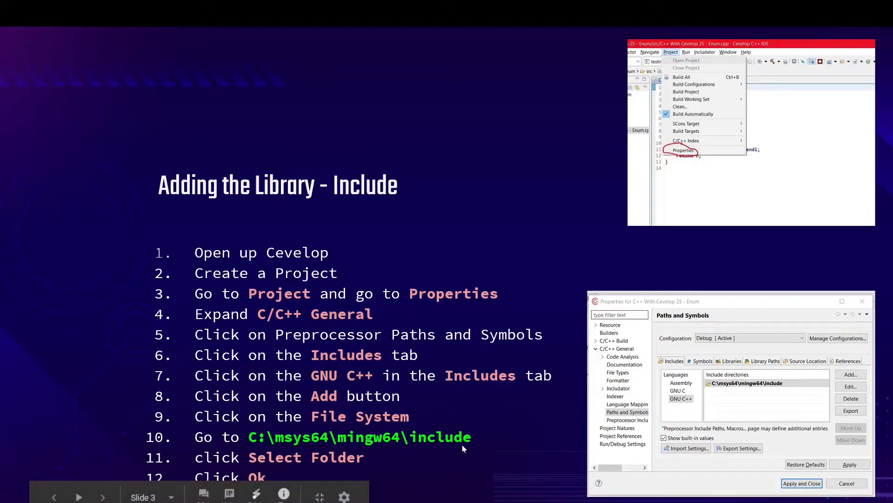
mouse_move(430, 443)
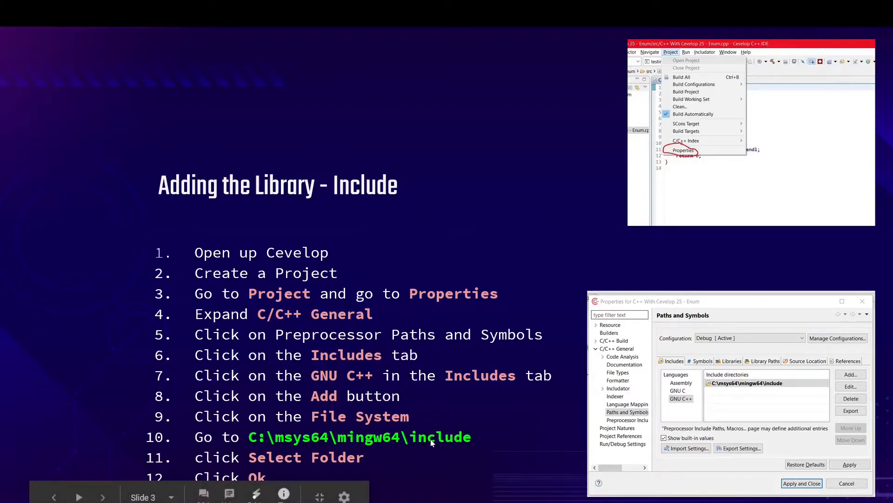
mouse_move(255, 463)
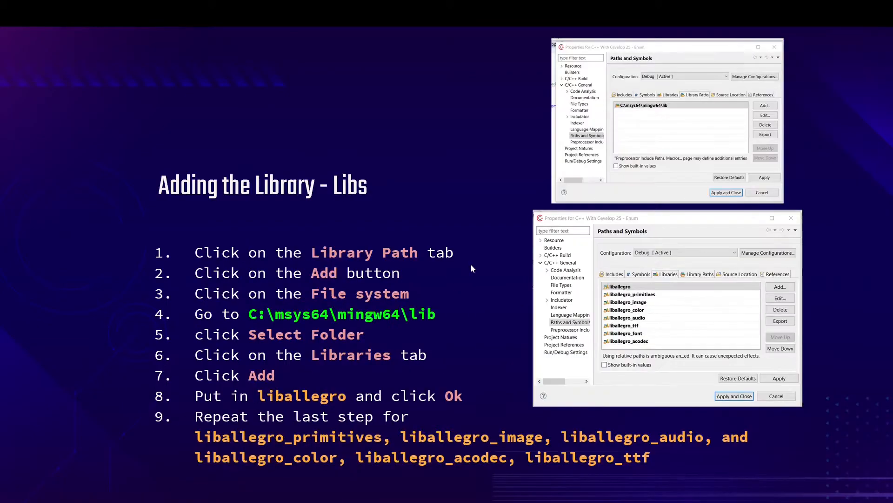
mouse_move(445, 70)
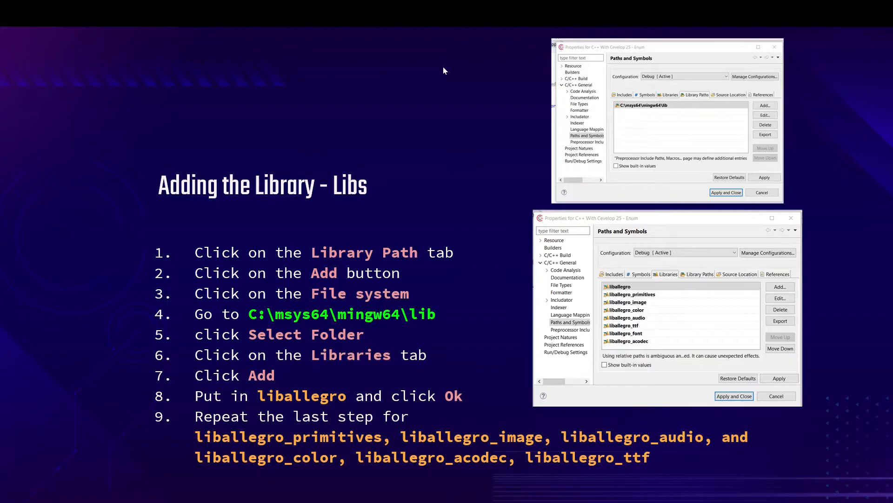
mouse_move(391, 118)
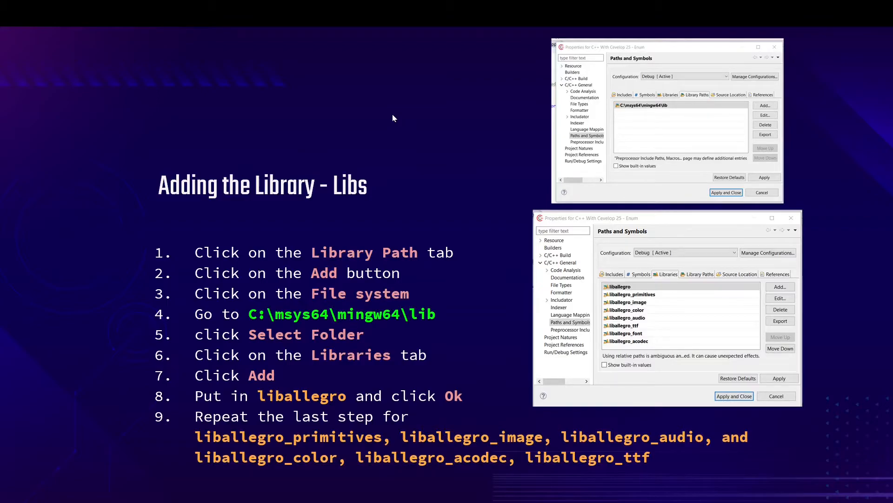
mouse_move(397, 118)
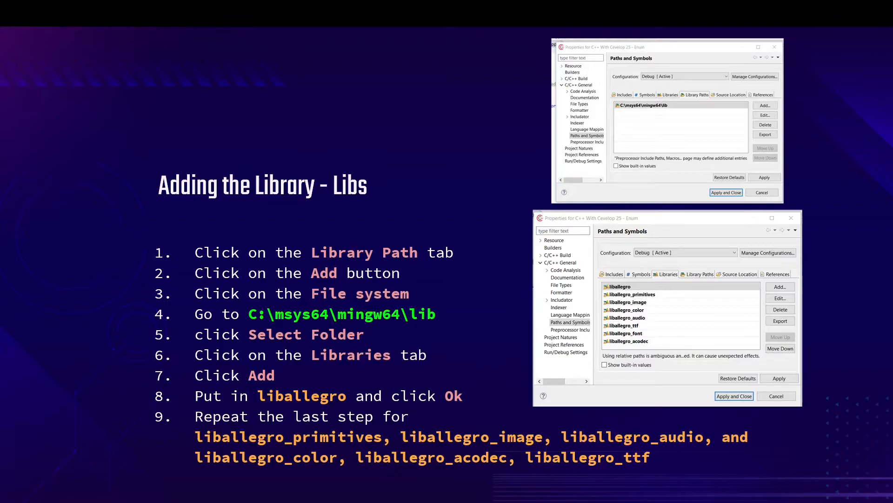
mouse_move(256, 222)
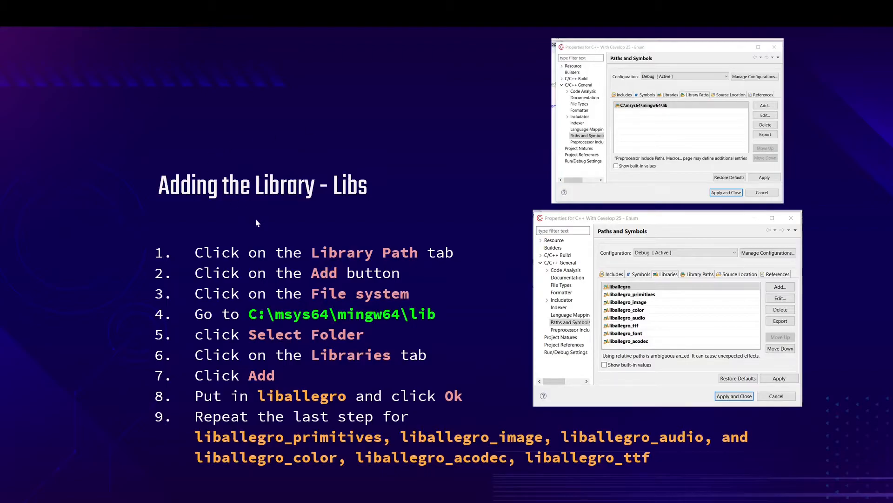
mouse_move(668, 283)
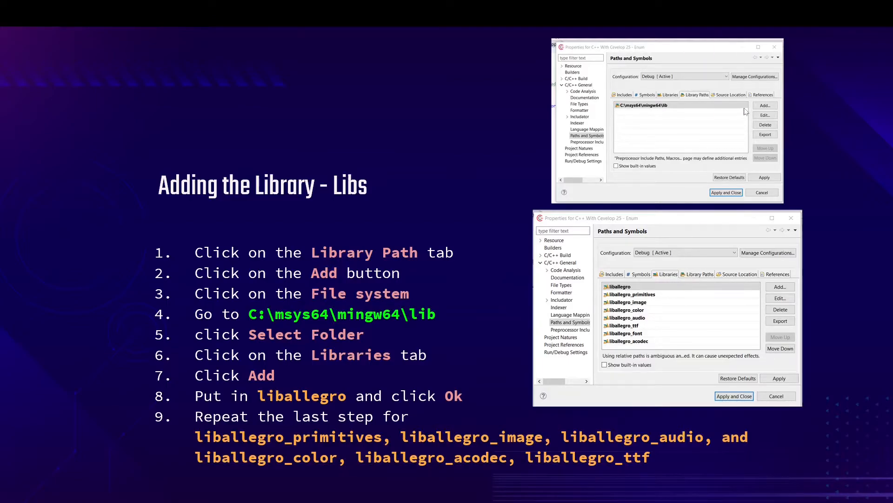
mouse_move(541, 144)
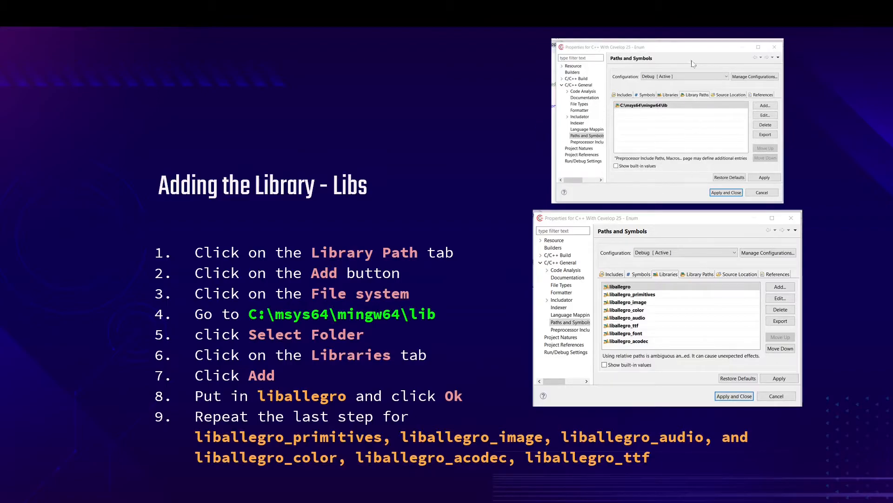
mouse_move(357, 307)
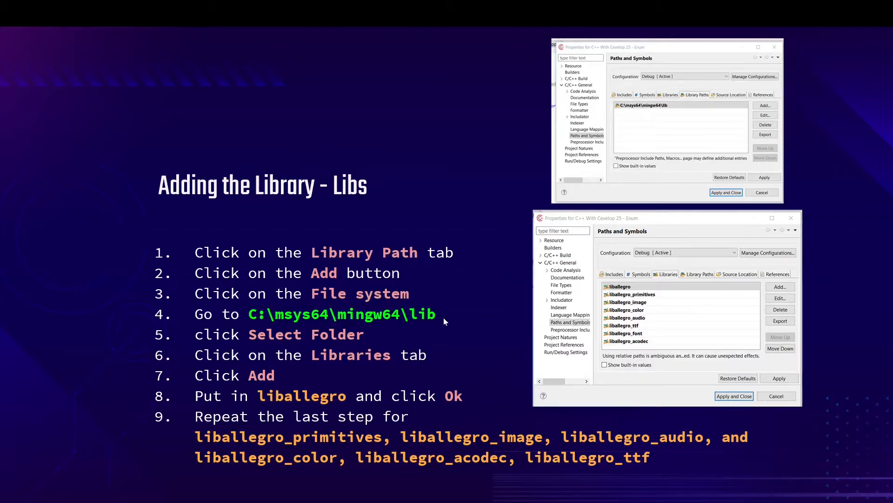
mouse_move(251, 319)
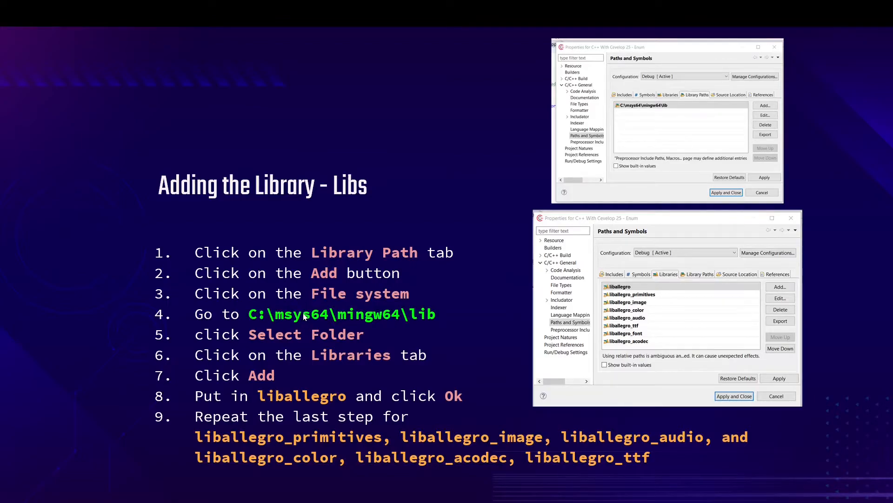
mouse_move(368, 321)
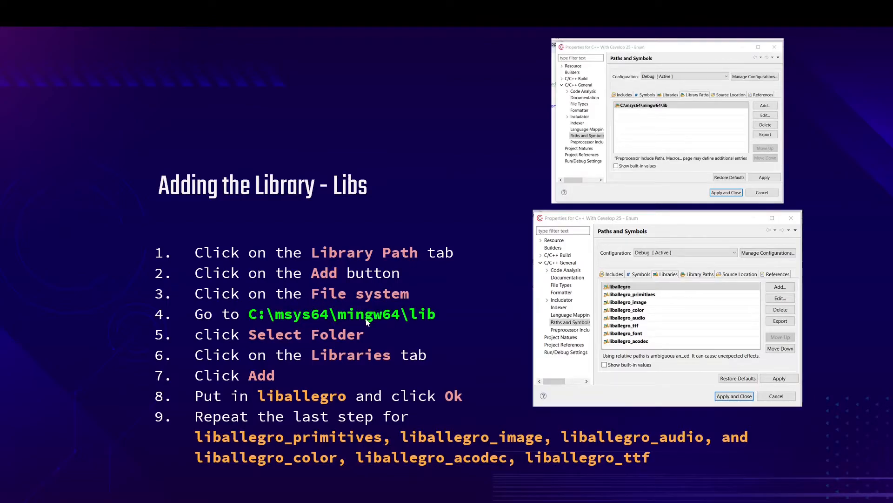
mouse_move(384, 314)
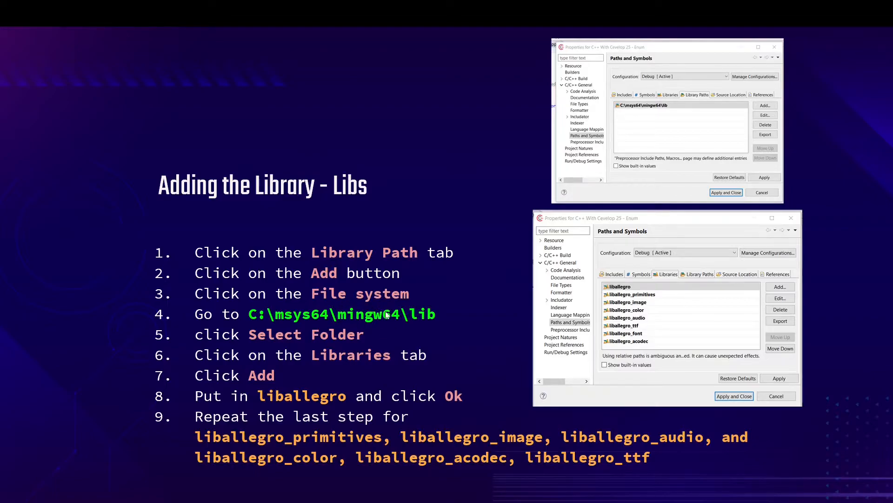
mouse_move(385, 323)
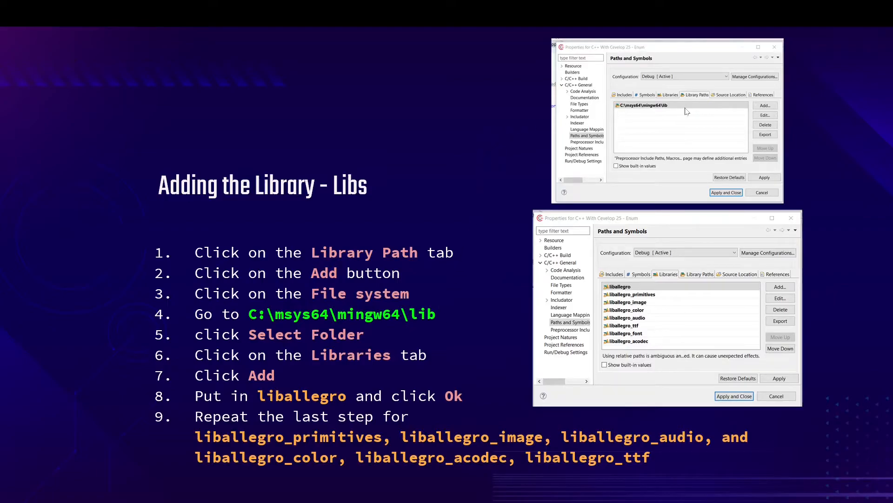
mouse_move(317, 347)
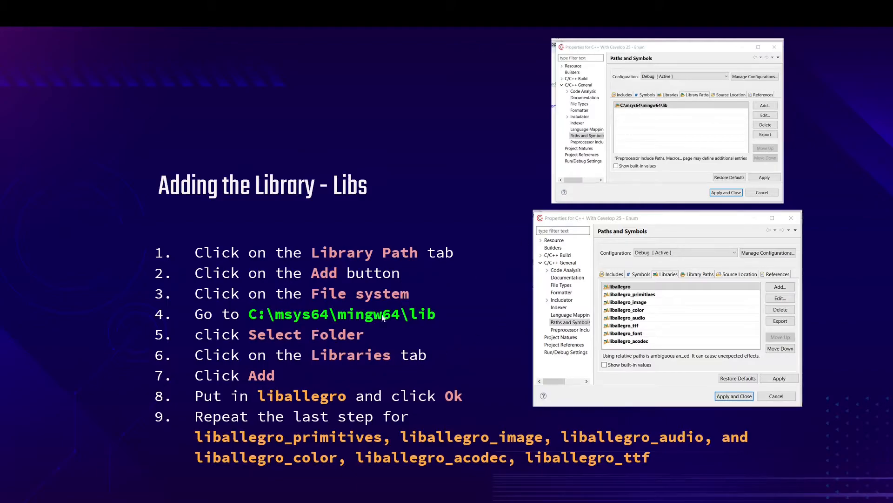
mouse_move(243, 364)
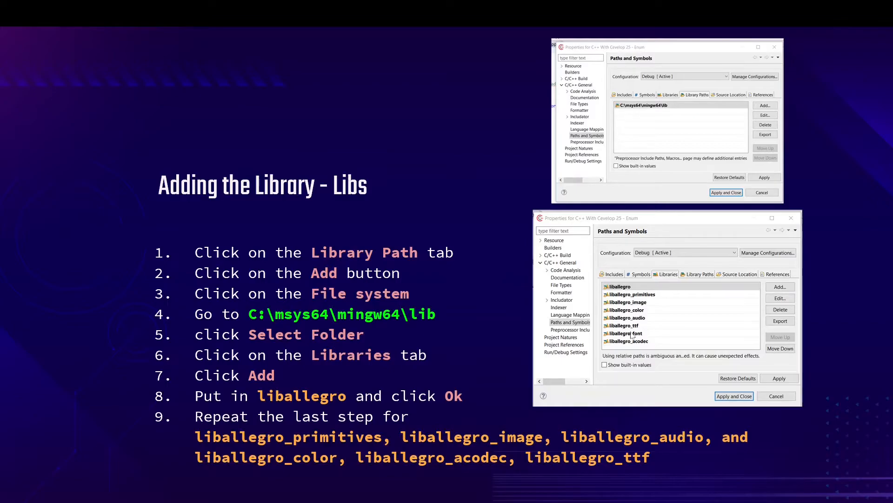
mouse_move(648, 335)
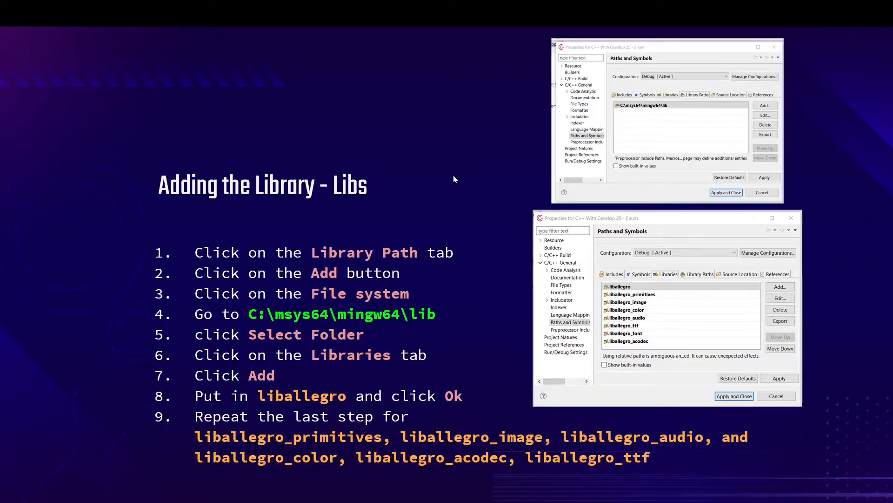
mouse_move(591, 273)
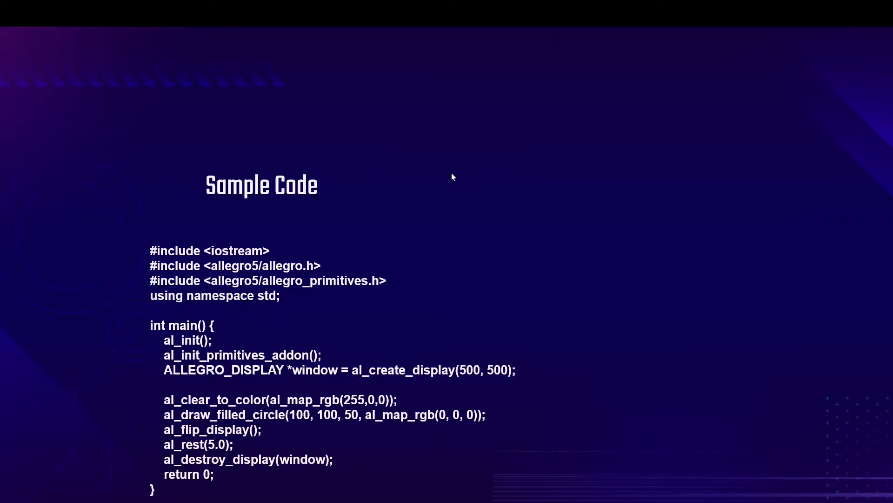
mouse_move(215, 60)
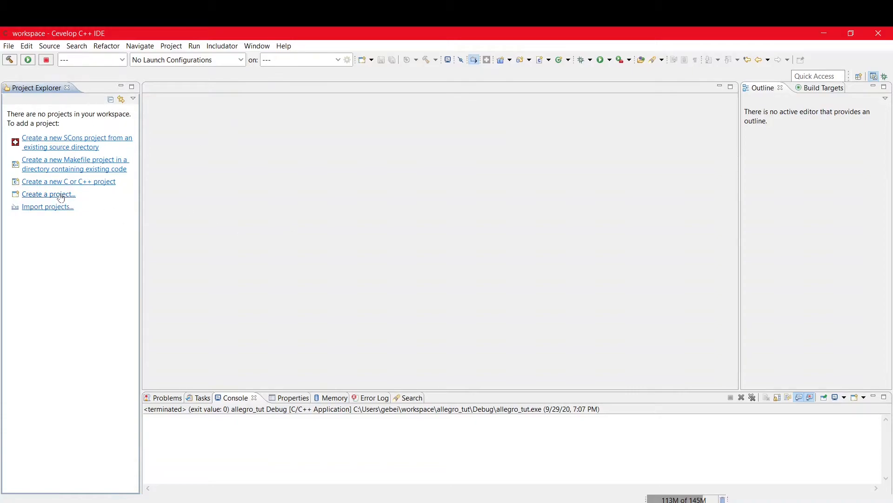
- Start a Hello World C++ Project from the wizard and name it Allegro_Tut
left_click(48, 194)
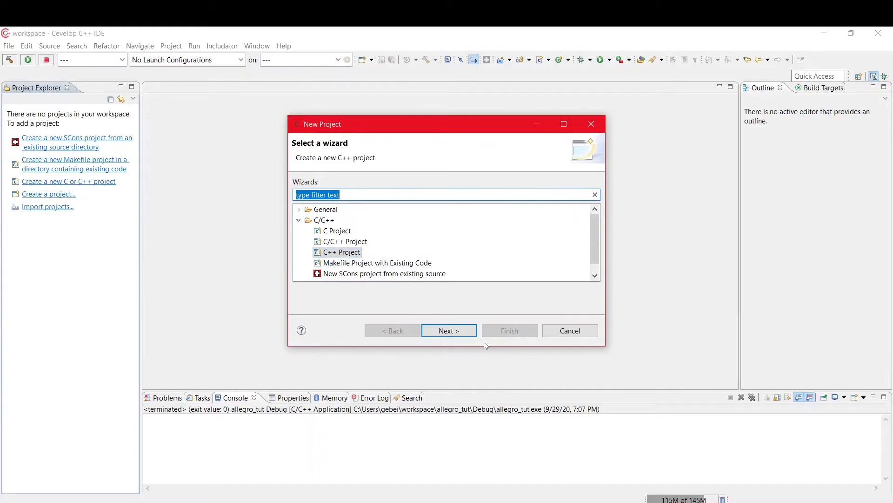
left_click(449, 330)
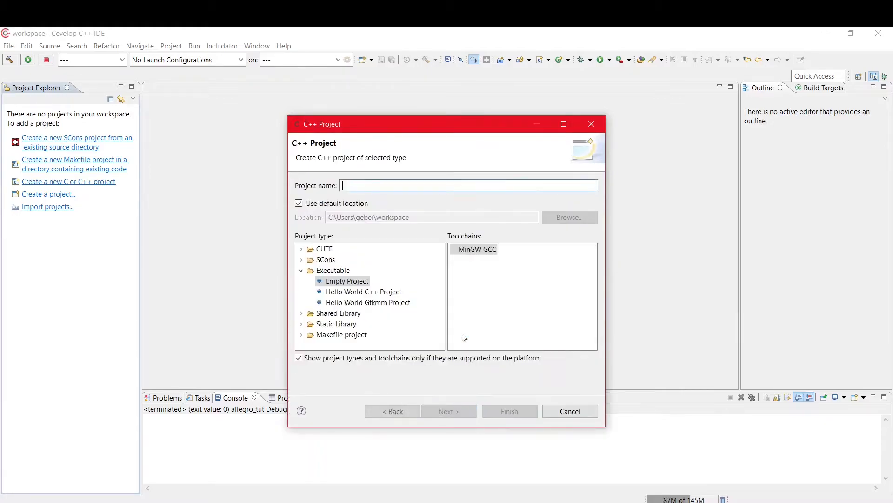
left_click(363, 291)
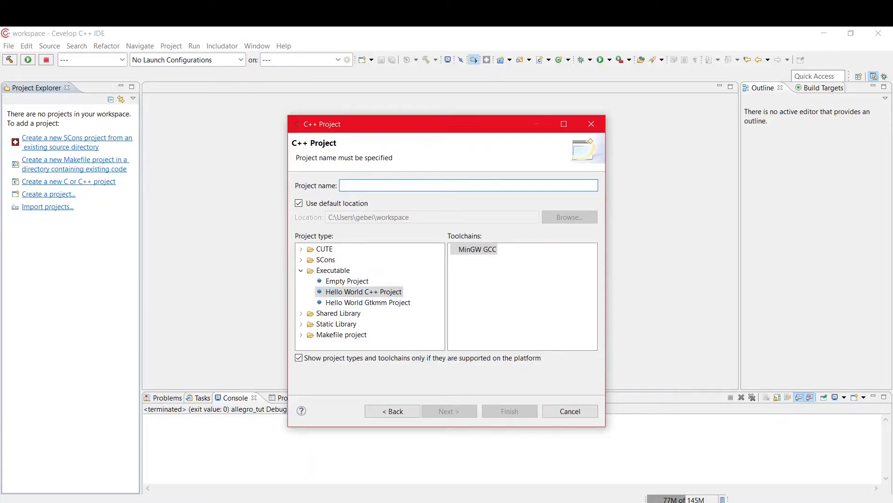
type("Allegro_Tut")
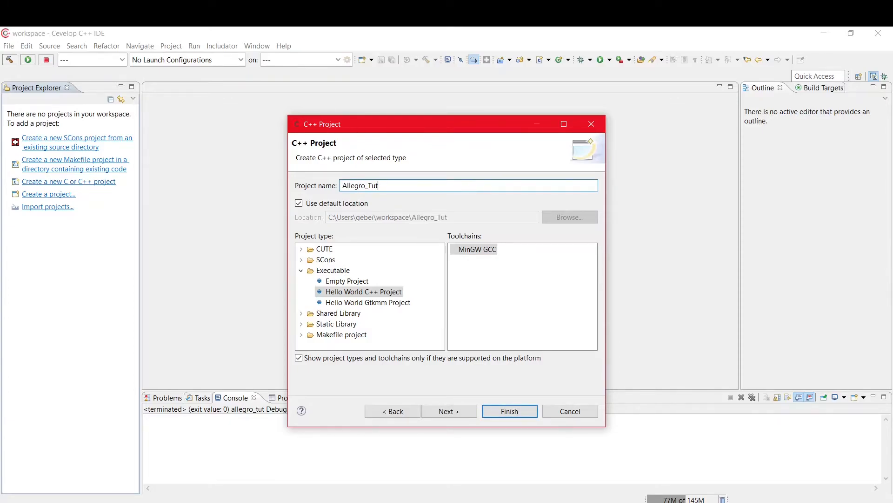
mouse_move(448, 411)
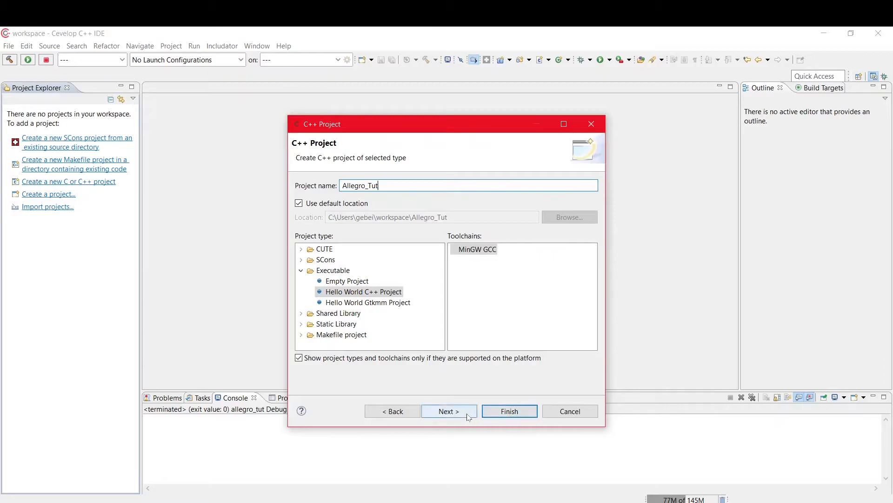
- Set the Hello World greeting in basic settings and finish creating the project
left_click(448, 410)
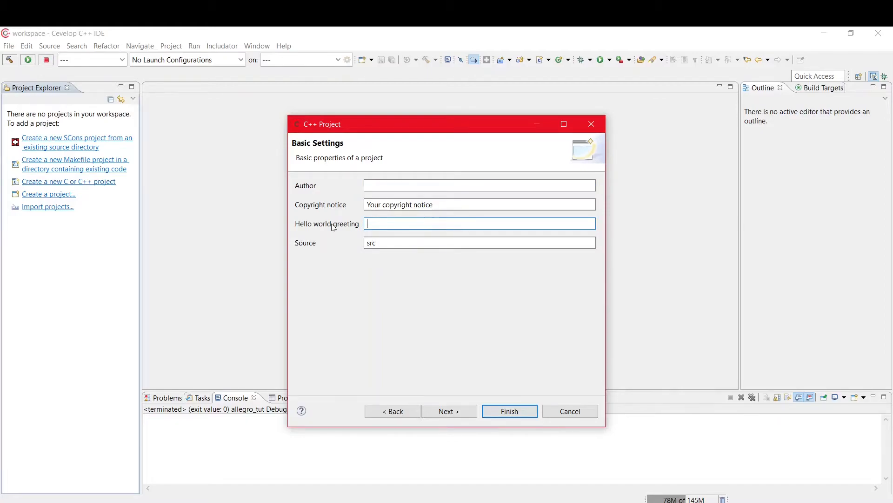
type("Hello Worl")
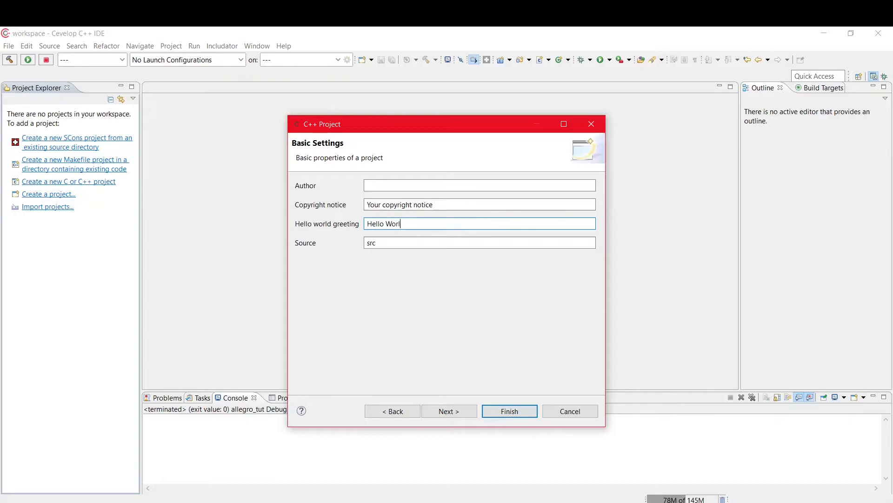
left_click(449, 410)
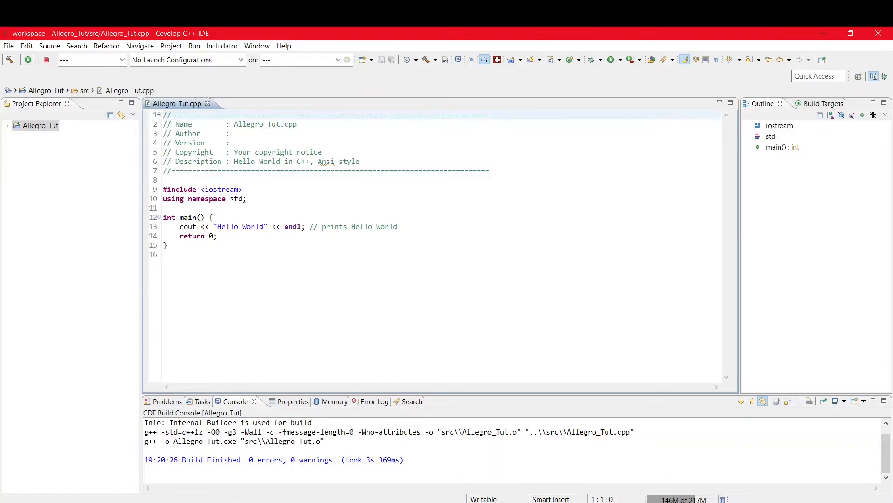
- Build Allegro_Tut so the console reports 0 errors and 0 warnings
left_click(163, 116)
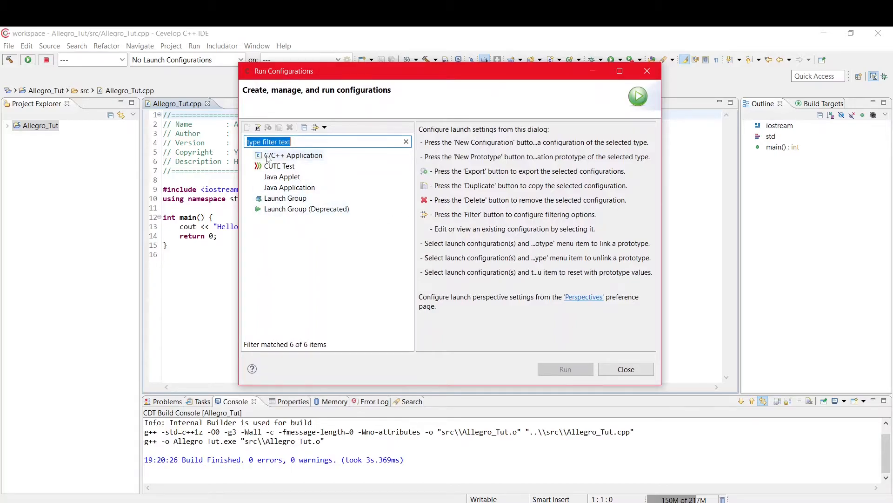
- Create a C/C++ Application launch config running Allegro_Tut.exe and launch it
left_click(293, 155)
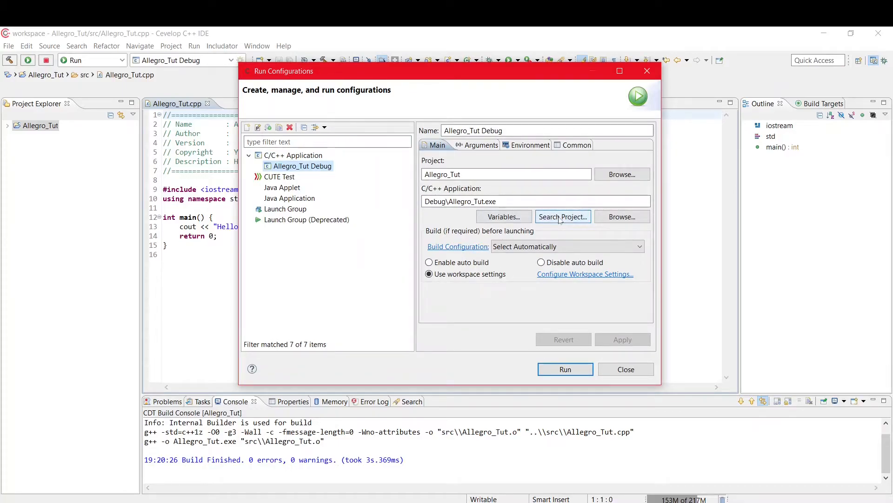
left_click(562, 217)
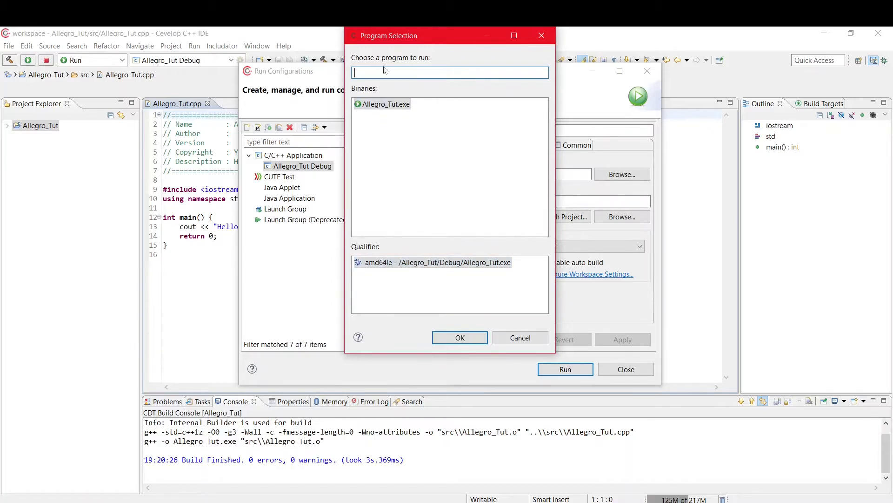
left_click(458, 337)
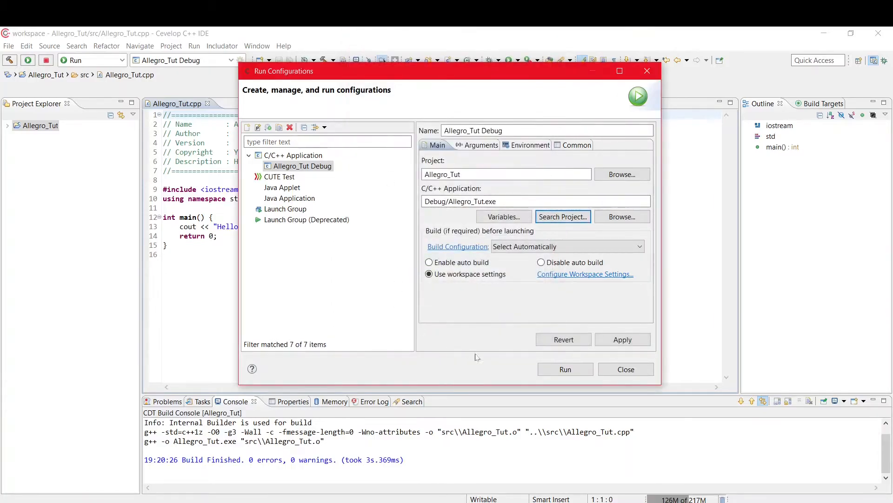
left_click(564, 369)
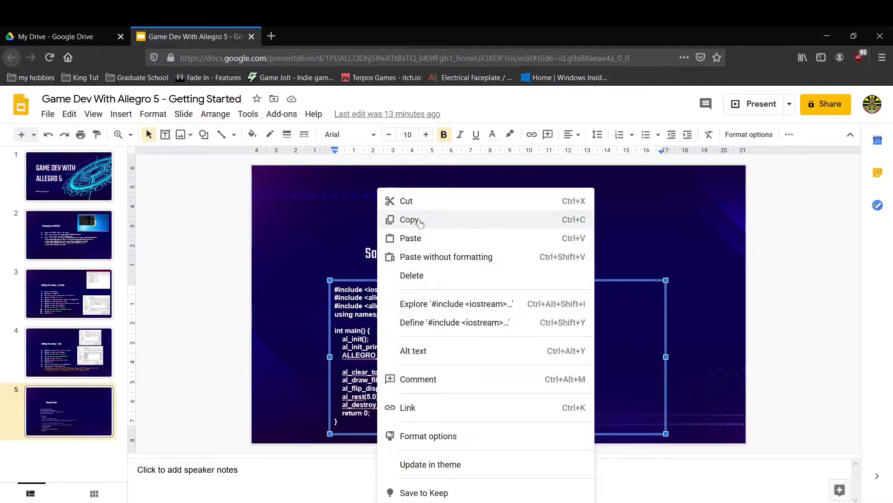
- Copy the Allegro sample code from slide 5 to paste over the Hello World program
left_click(409, 220)
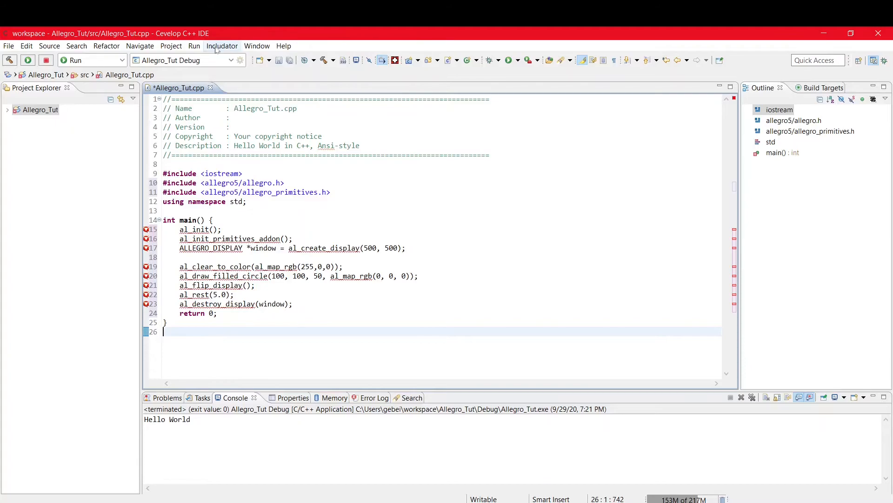
- Reach Allegro_Tut's Paths and Symbols include settings for GNU C++ via Project Properties
left_click(171, 45)
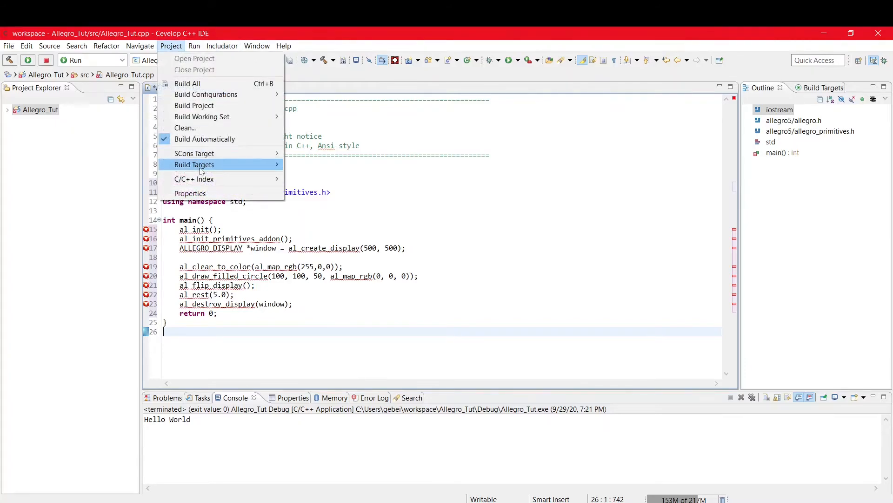
left_click(190, 194)
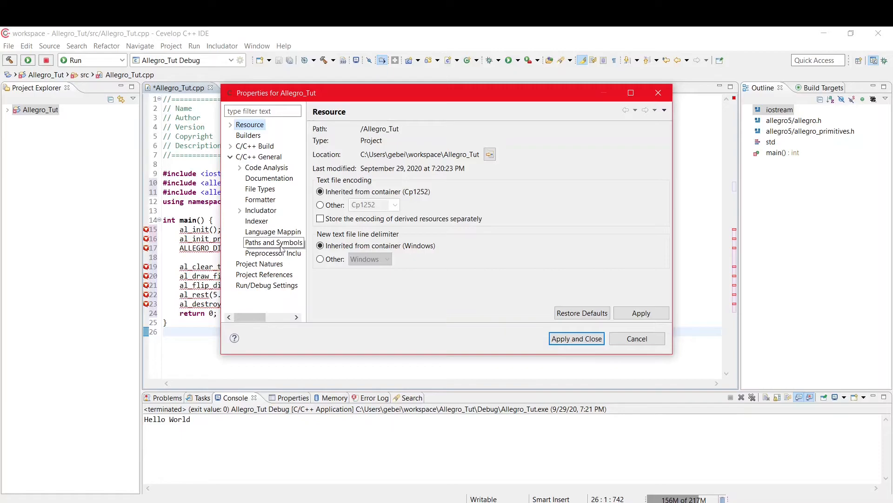
left_click(273, 242)
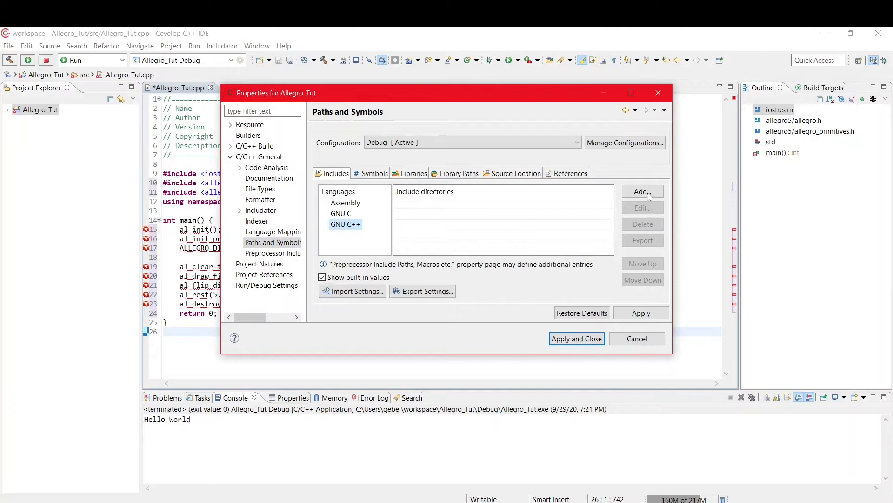
- Add C:\msys64\mingw64\include as a GNU C++ include directory, browsing from the C drive root
left_click(642, 192)
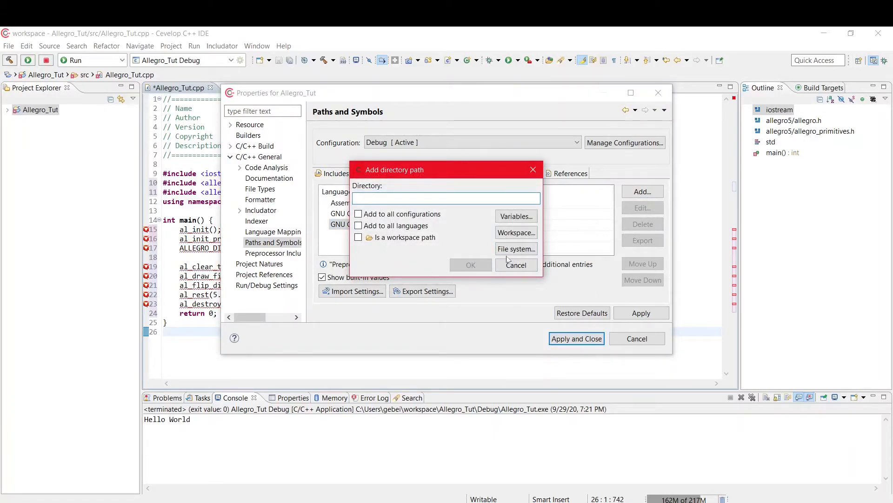
left_click(515, 248)
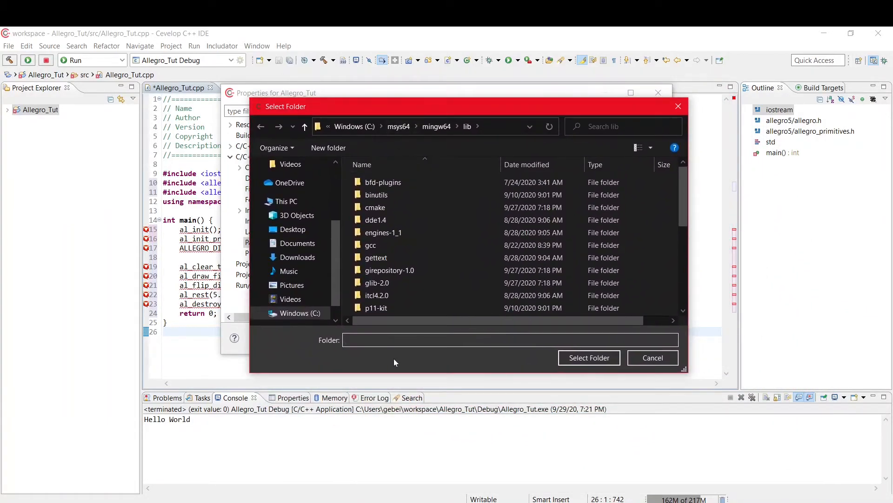
left_click(301, 312)
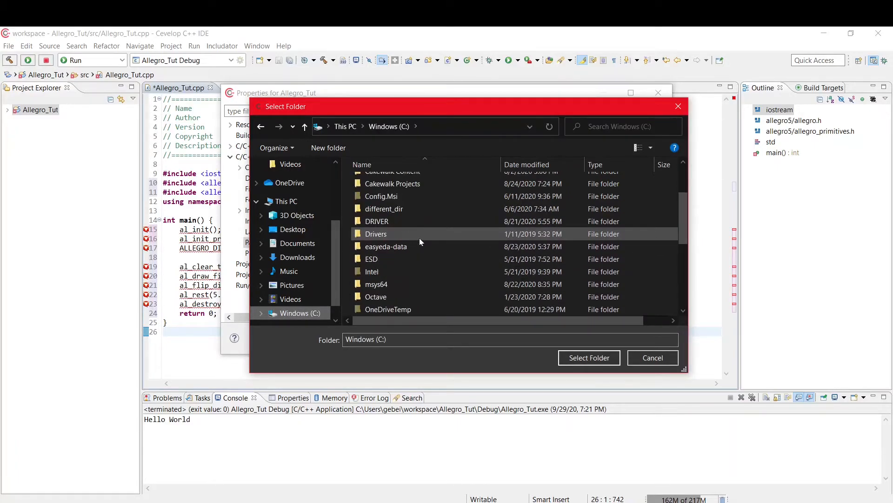
left_click(376, 284)
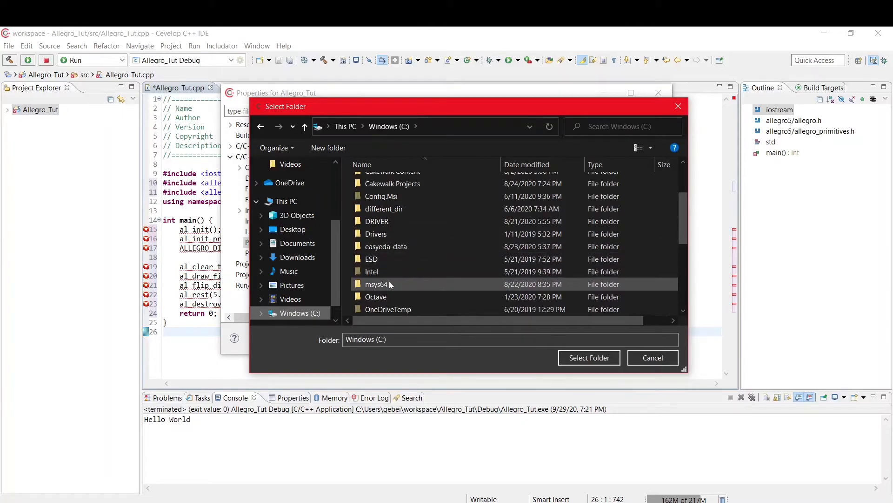
double_click(377, 284)
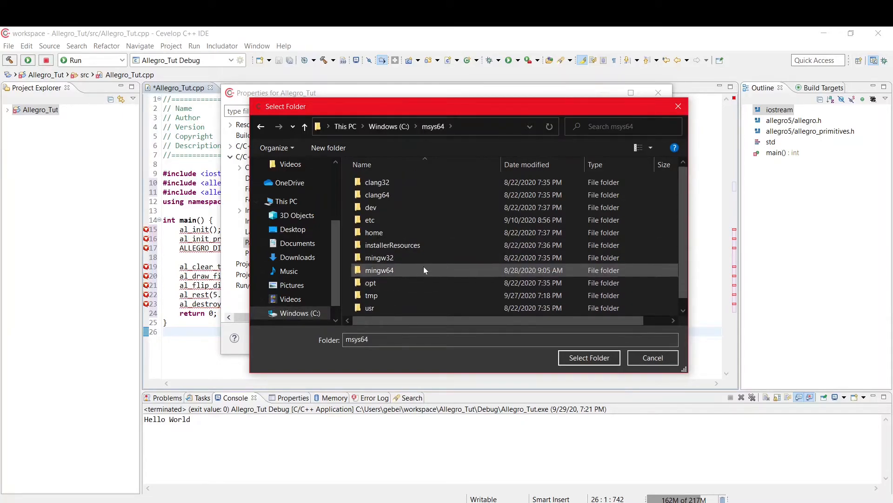
mouse_move(387, 270)
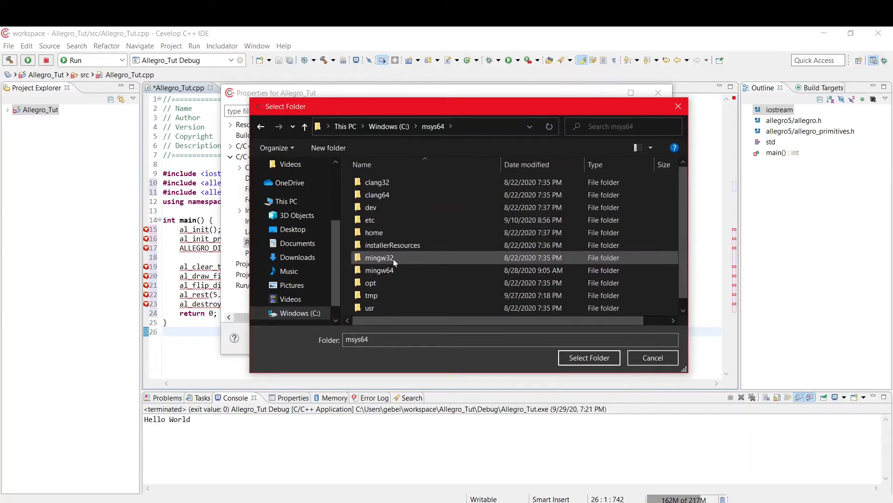
left_click(378, 270)
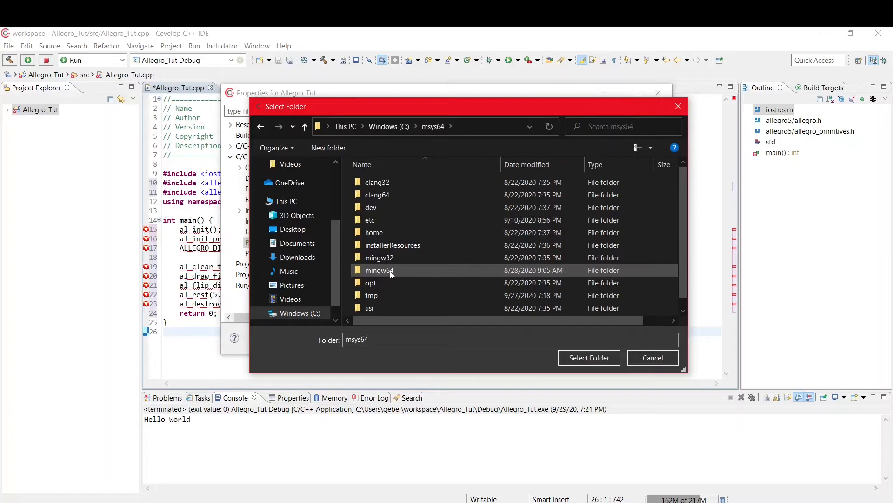
double_click(379, 270)
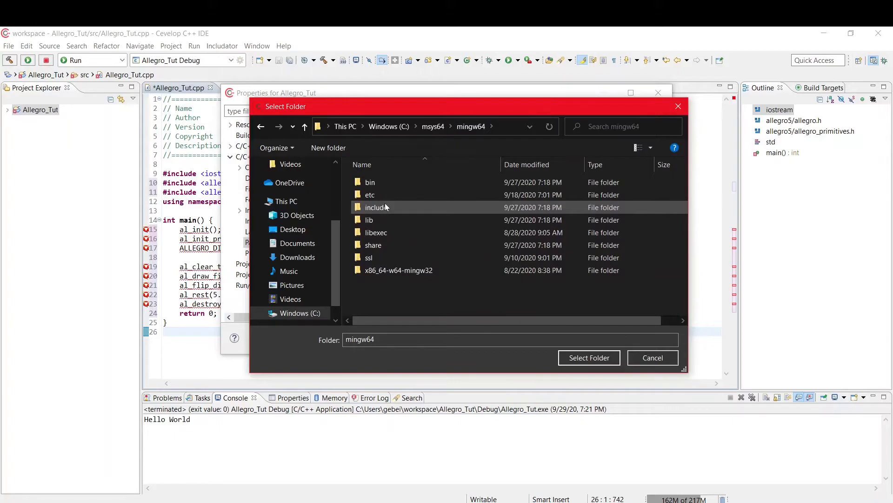
left_click(376, 207)
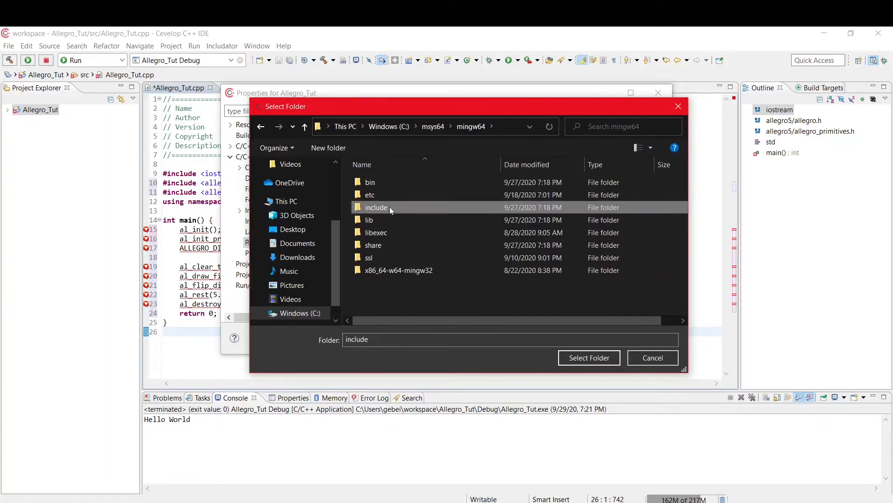
left_click(589, 357)
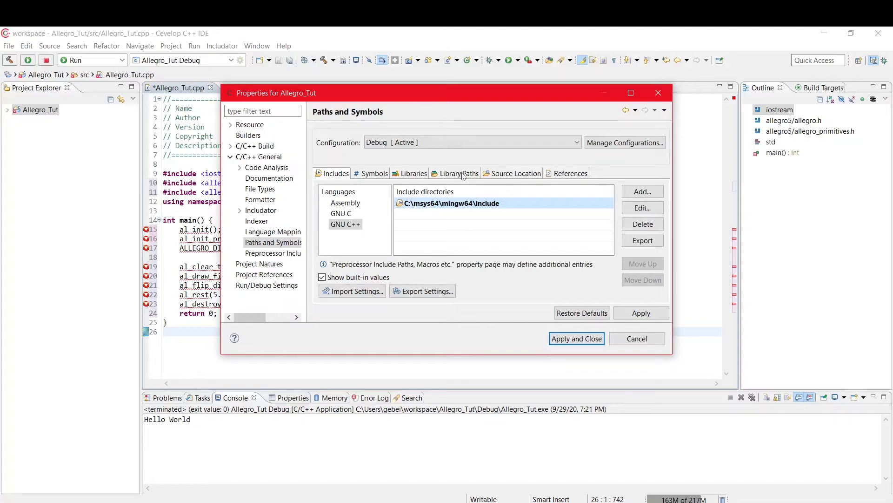
- Add C:\msys64\mingw64\lib to the project's Library Paths
left_click(642, 192)
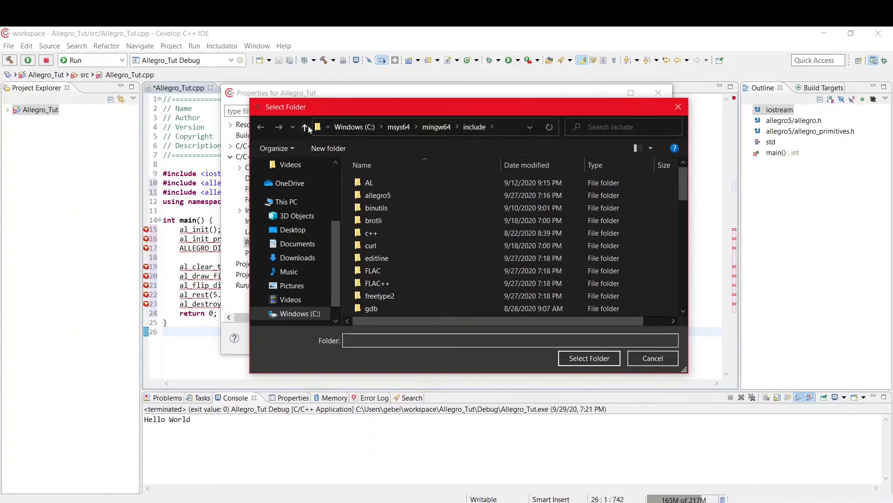
left_click(305, 127)
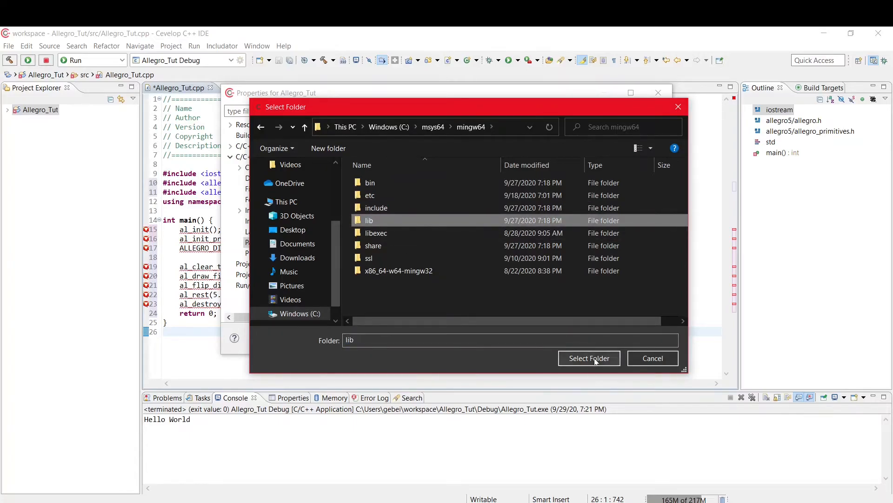
left_click(589, 358)
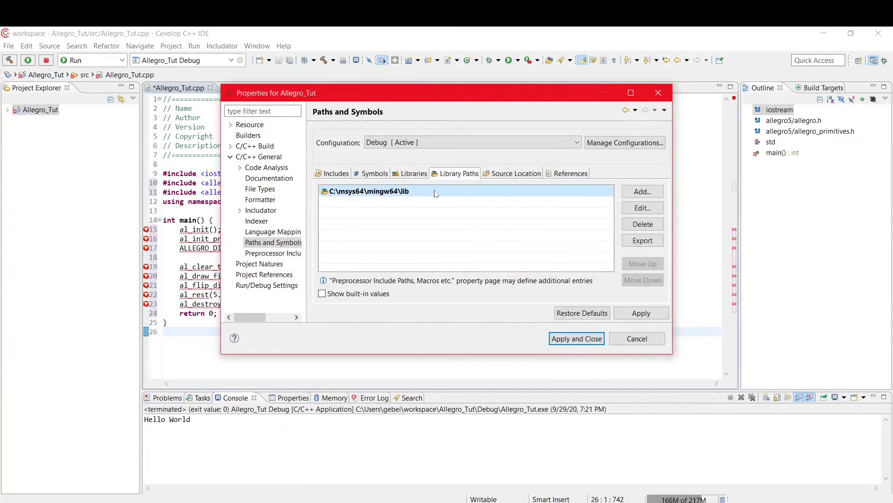
left_click(413, 173)
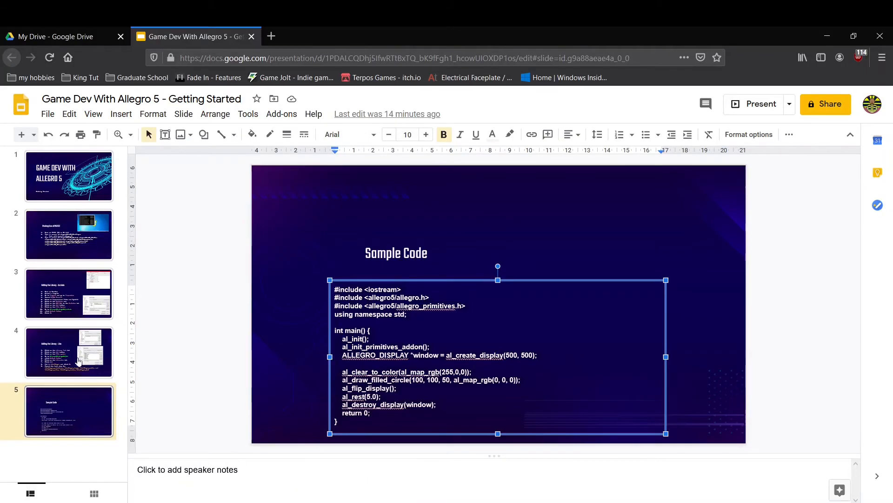
mouse_move(319, 298)
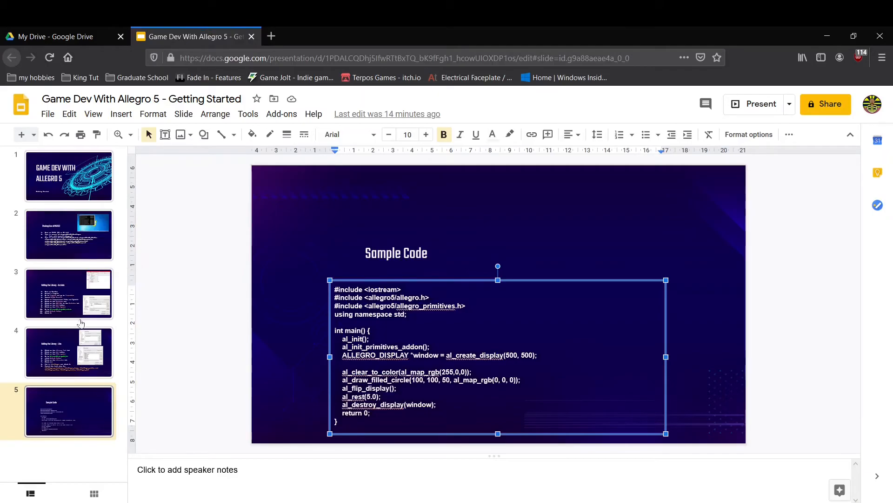
left_click(753, 103)
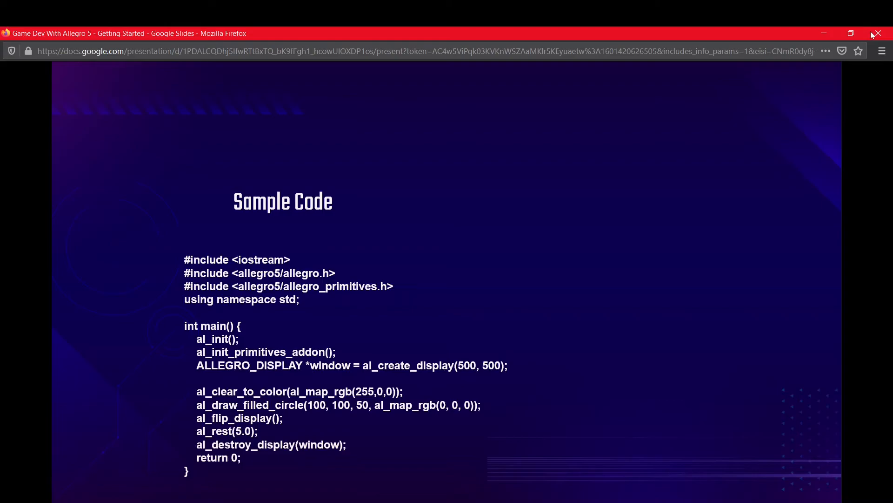
left_click(876, 34)
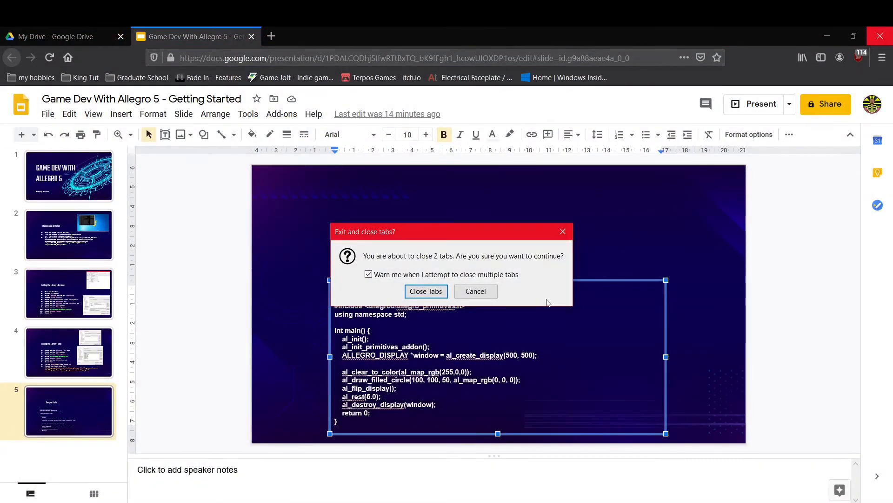
left_click(476, 291)
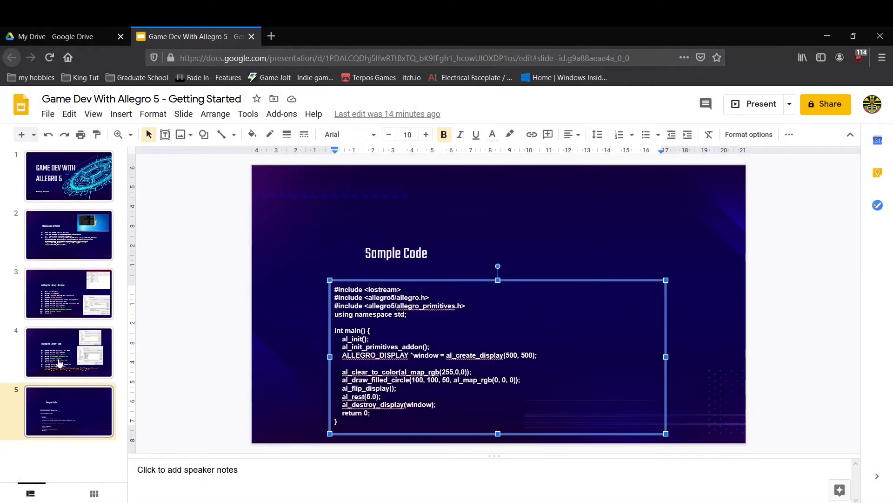
left_click(68, 352)
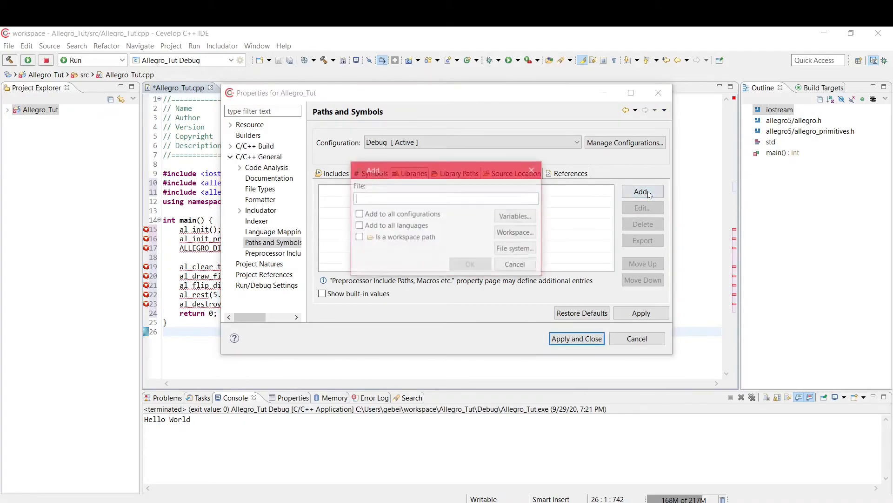
- Add liballegro and the liballegro_* libraries (audio, font, image, primitives, ttf) to the Libraries list
left_click(514, 248)
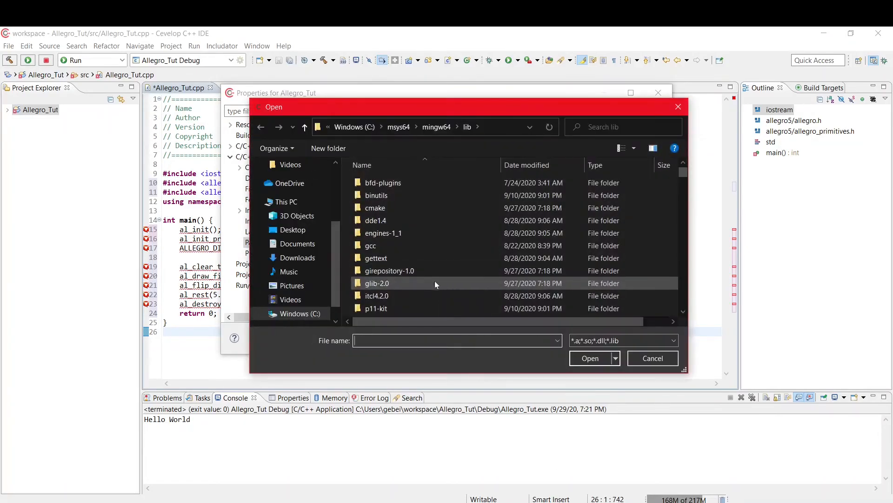
scroll("down", 3)
type("liballegro")
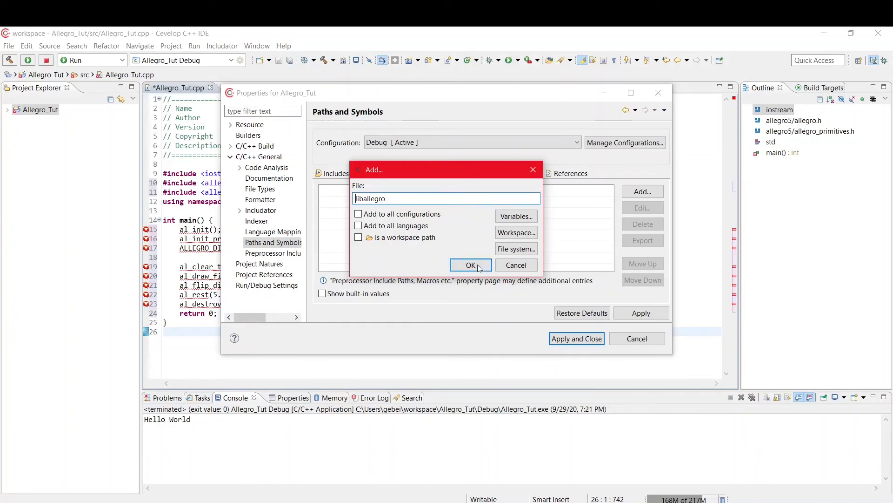
left_click(470, 266)
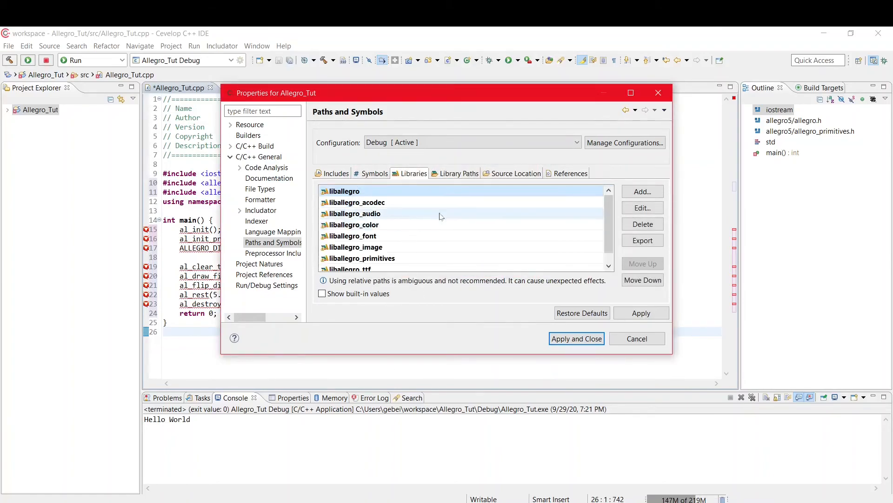
left_click(355, 213)
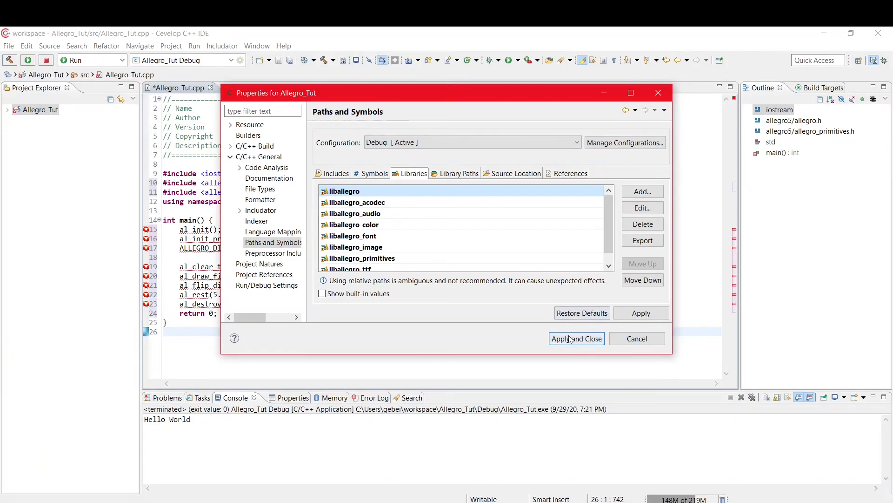
left_click(576, 338)
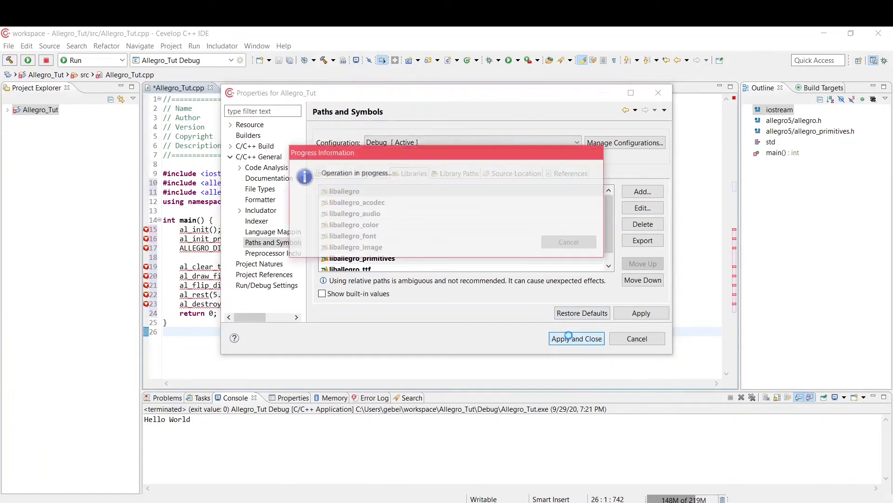
- Apply and close the settings, answer the rebuild-index prompt, then save and launch Allegro_Tut
left_click(576, 338)
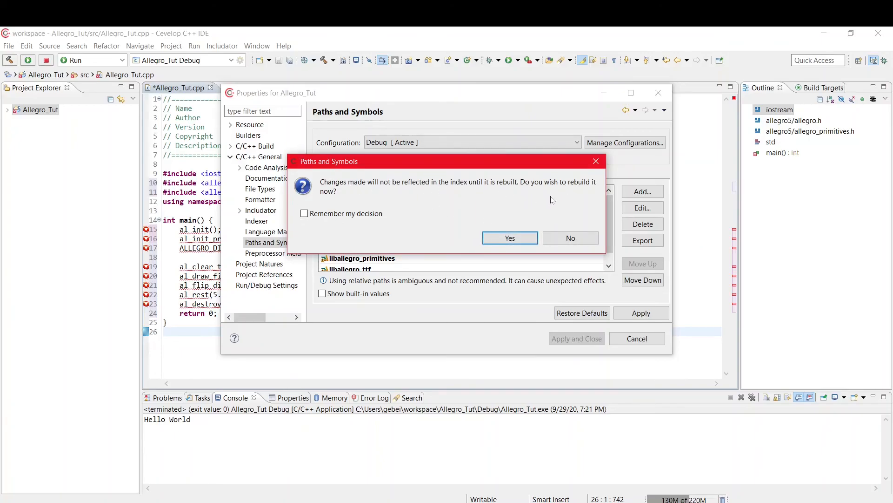
left_click(509, 238)
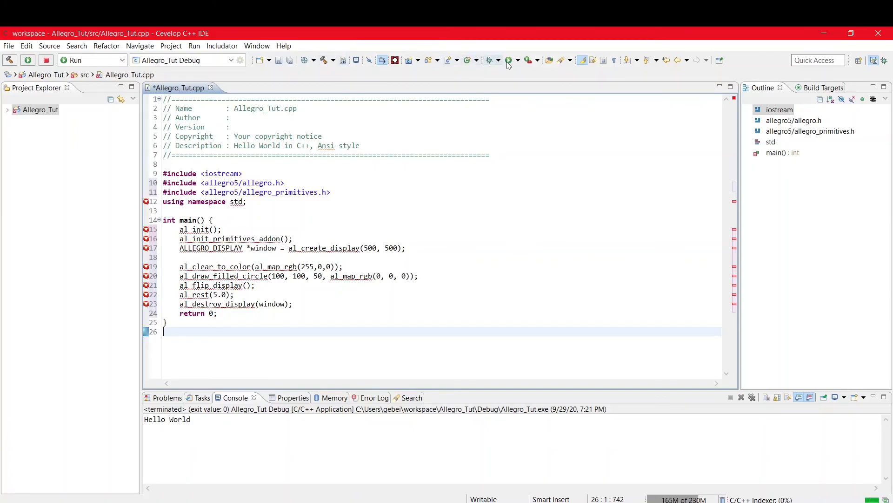
left_click(27, 59)
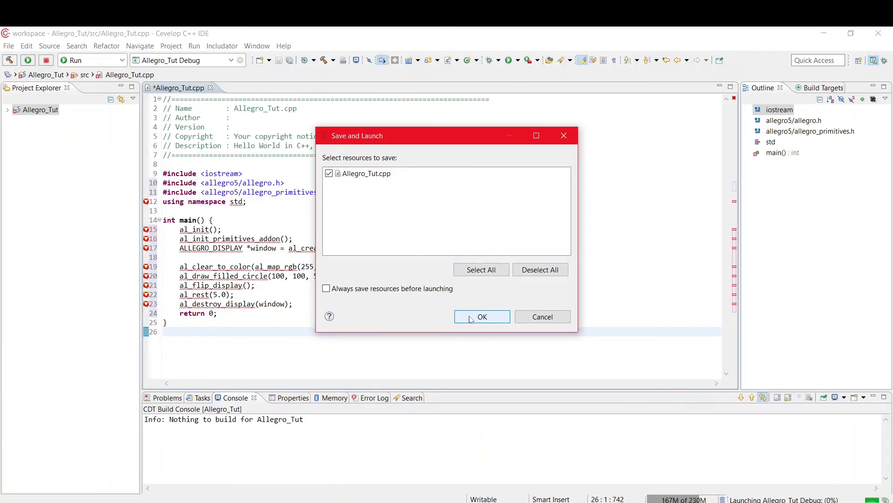
left_click(481, 316)
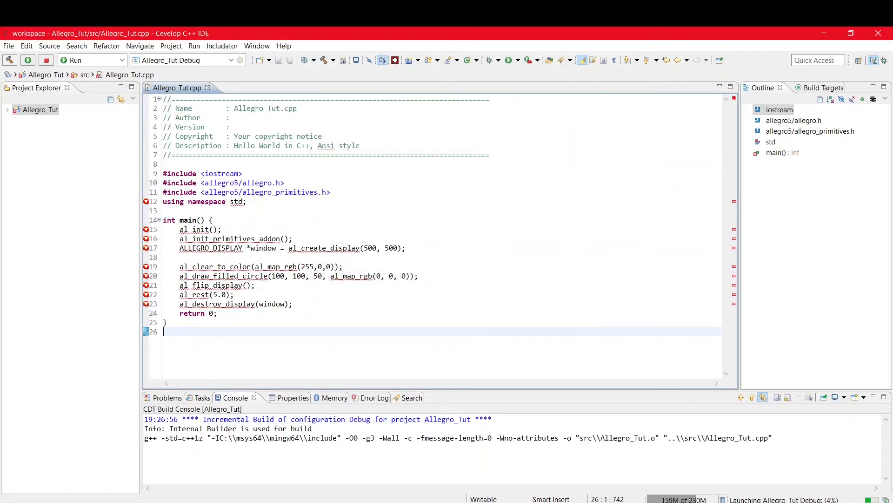
- Run Allegro_Tut.exe to show the red window with a black circle, exiting with code 0
left_click(27, 59)
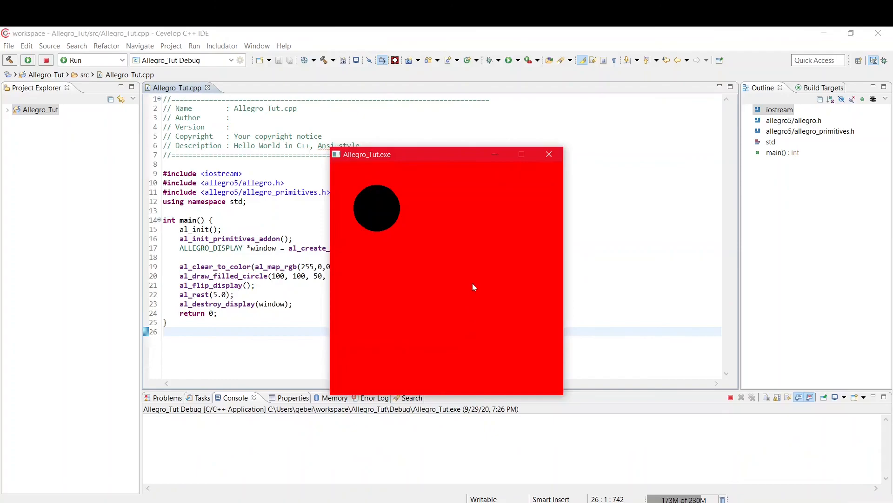
mouse_move(377, 211)
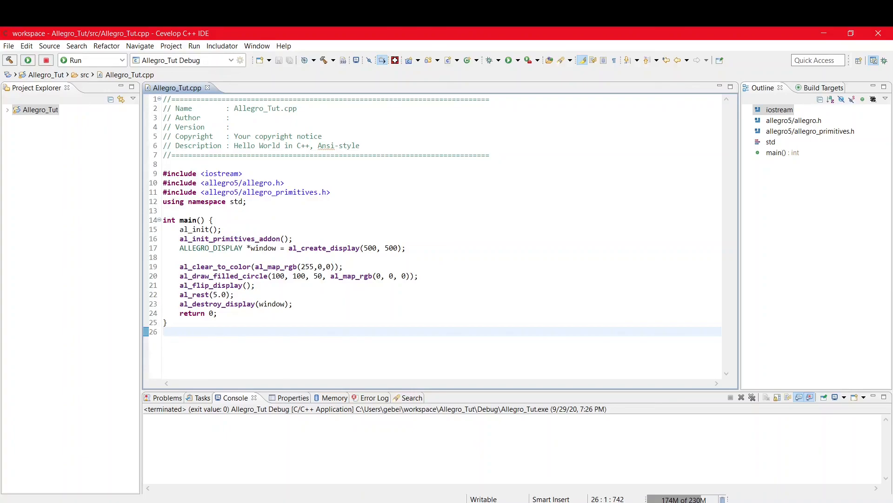
left_click(163, 332)
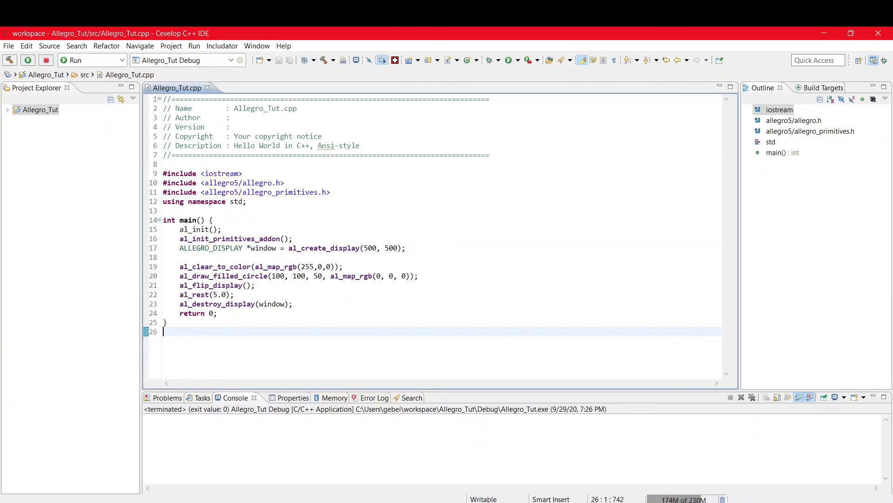